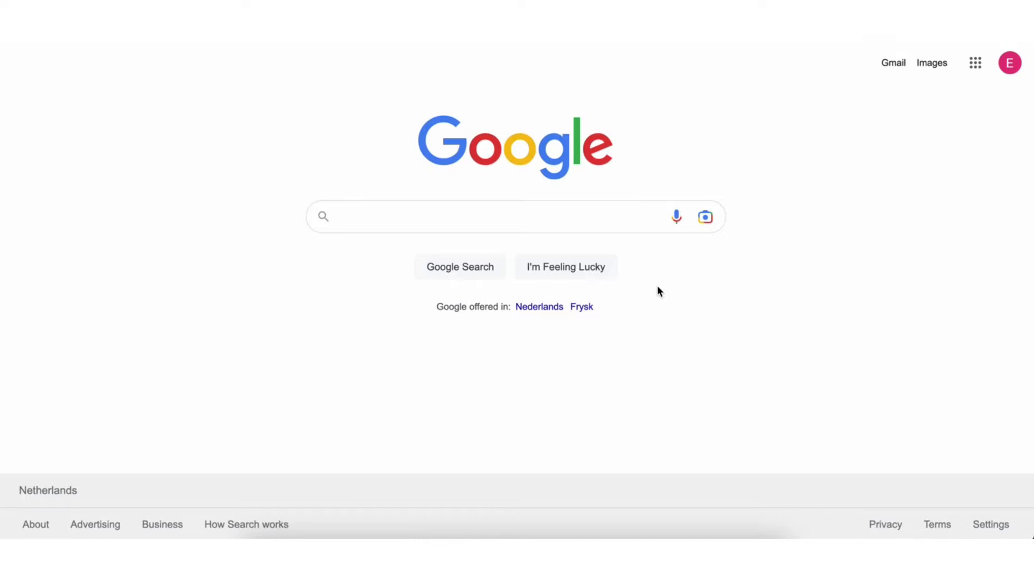
Step: Search Google for 'wave.video' and open the Wave.video site from the results
type("wave.video")
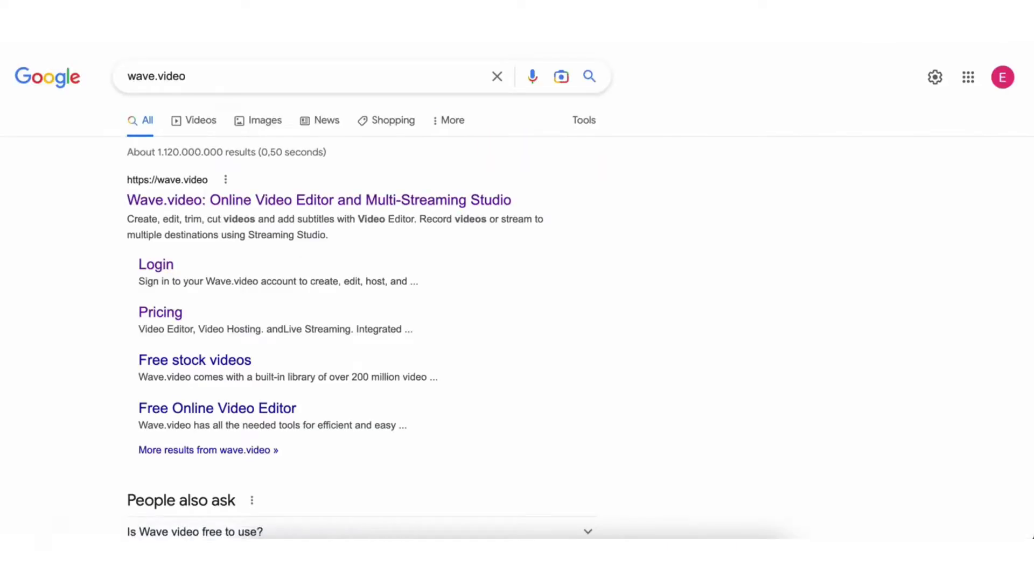
left_click(319, 200)
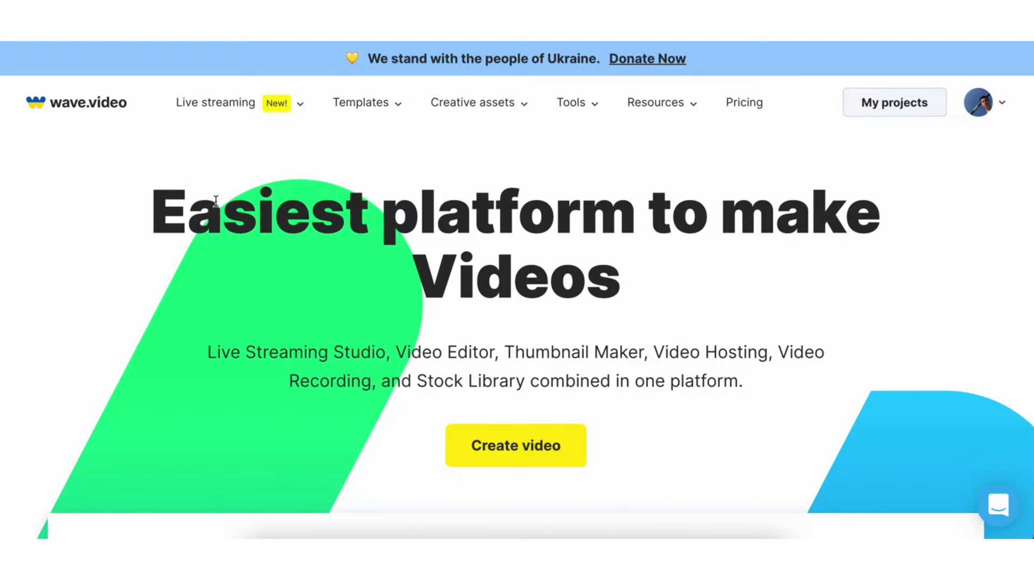
mouse_move(538, 109)
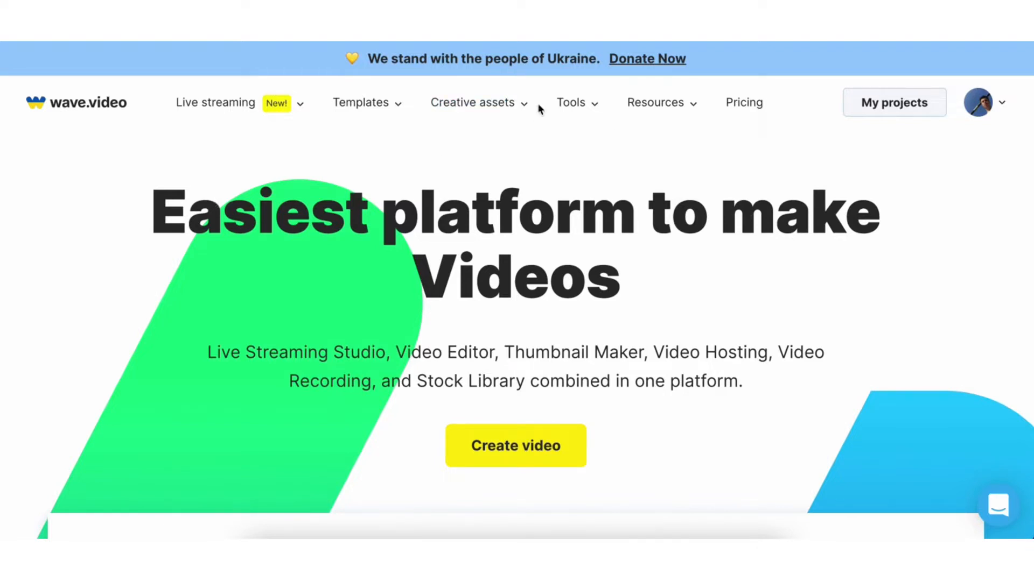
Step: From My projects, upload 'video to gif.mp4' from the desktop into a new editor project
left_click(894, 102)
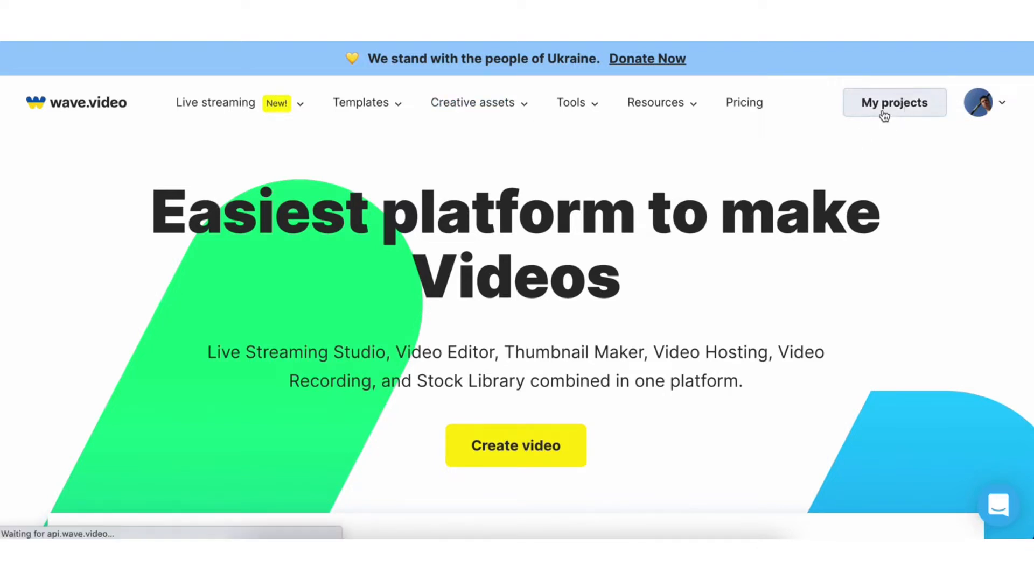
left_click(893, 103)
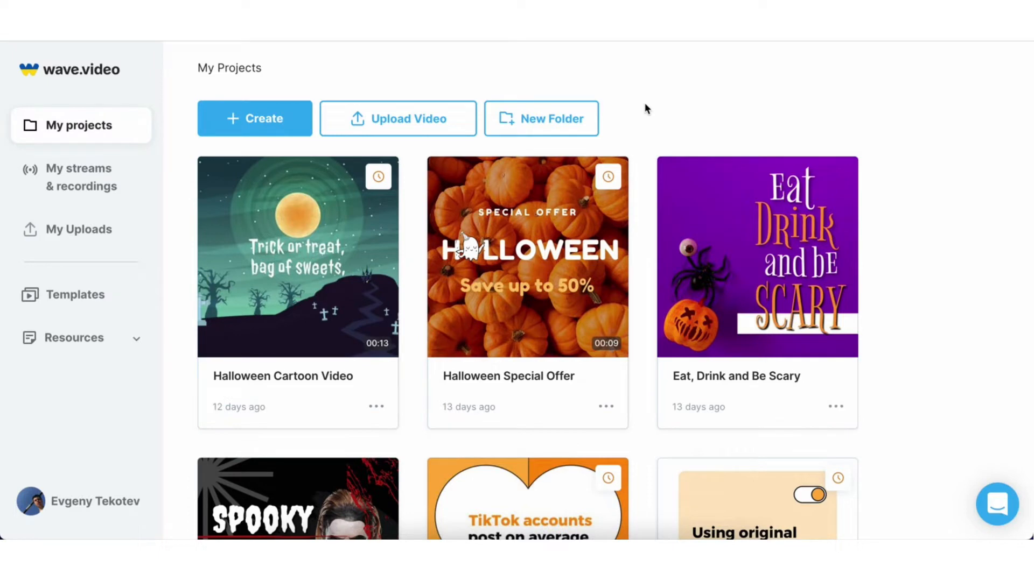
left_click(397, 118)
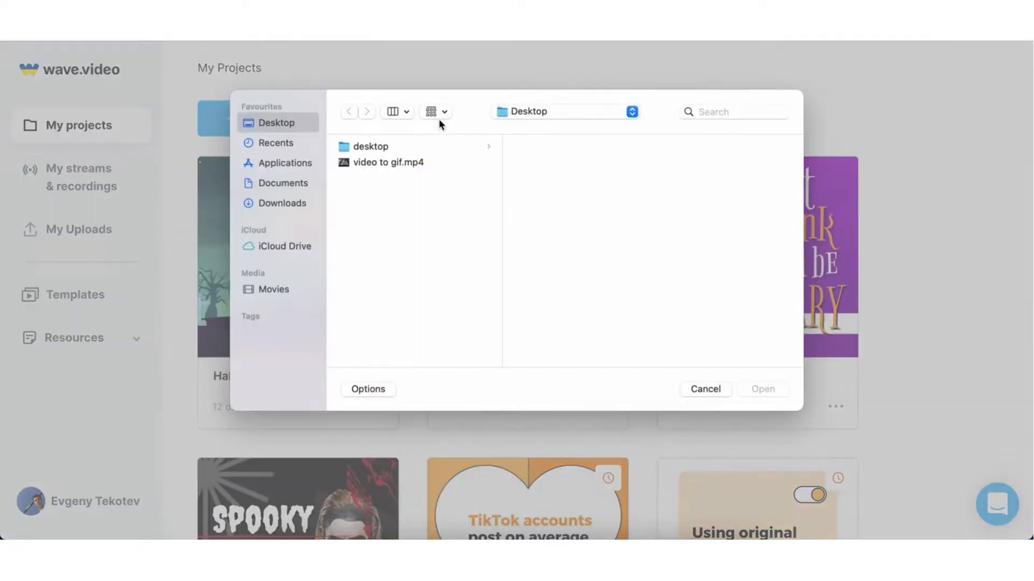
left_click(389, 163)
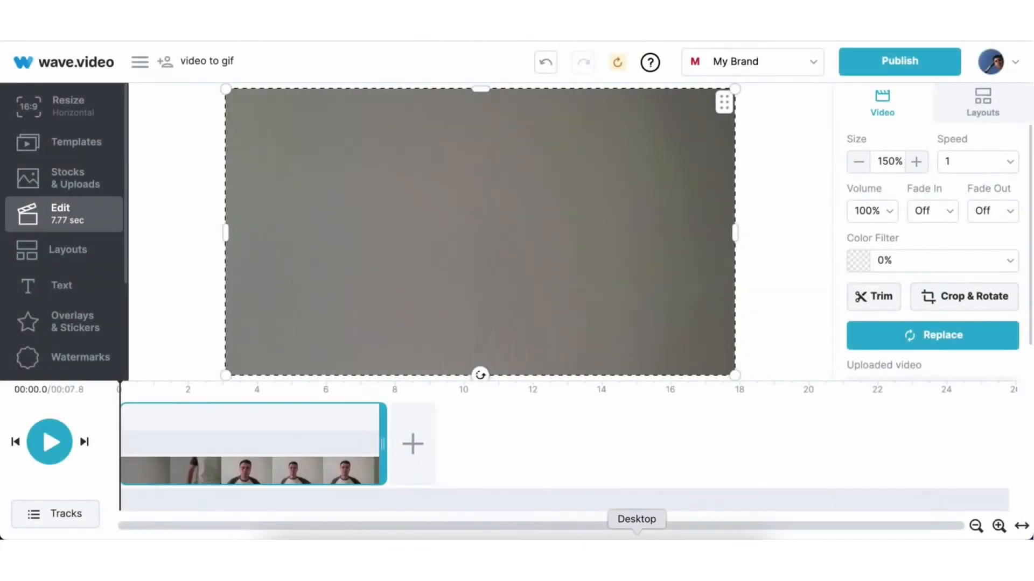
Step: Select the clip on the timeline, play it through once, and bring up its Trim Video dialog
left_click(250, 447)
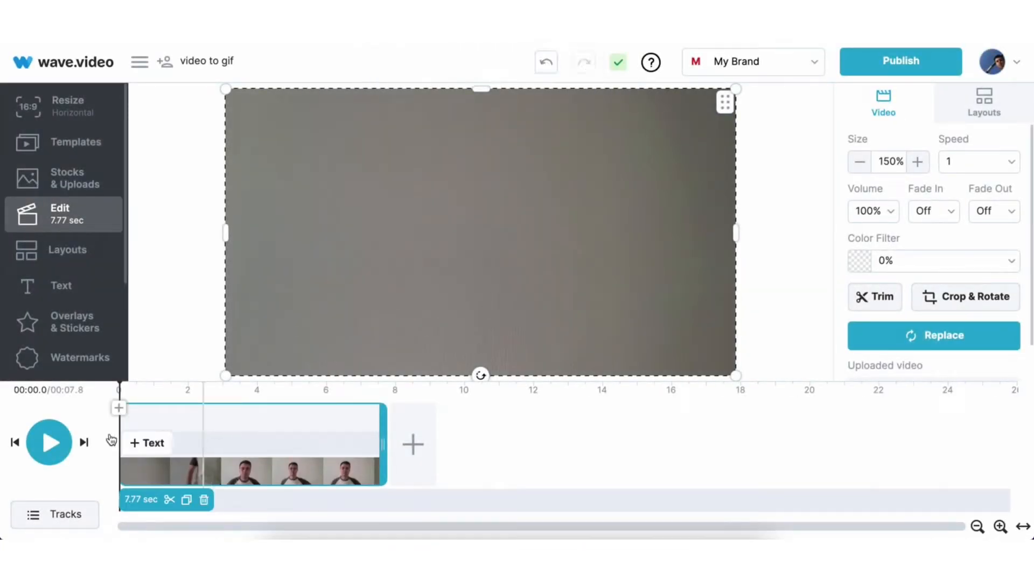
left_click(50, 441)
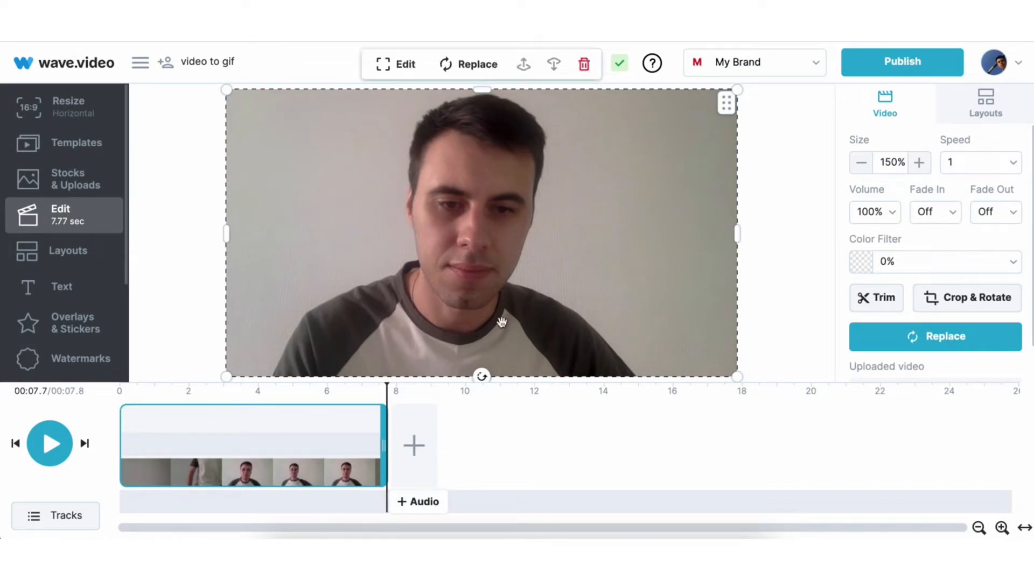
left_click(875, 298)
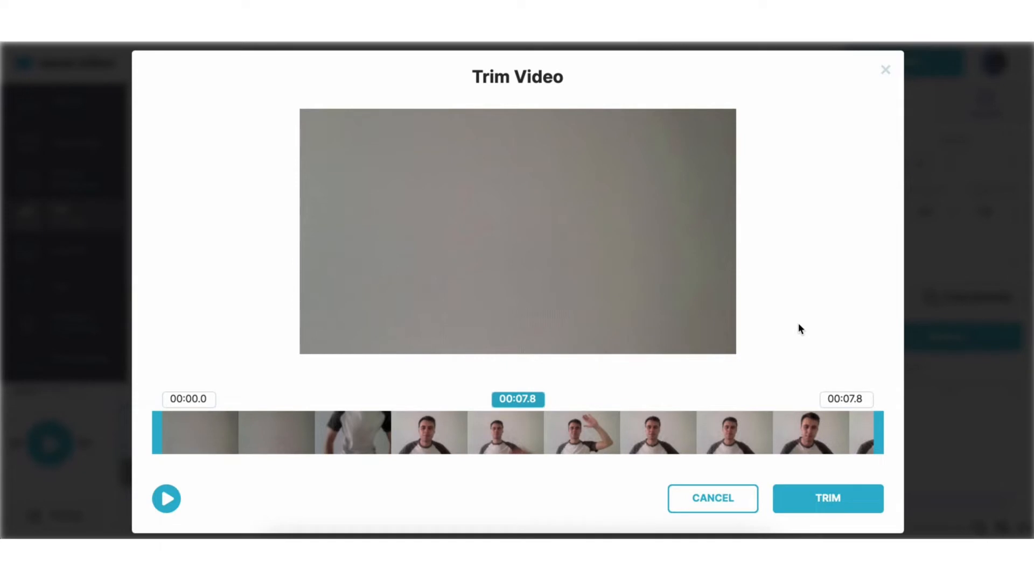
Step: Trim the clip to run from 3.1 s to 5.2 s, leaving a 2.1-second waving segment
left_click_drag(873, 433, 798, 428)
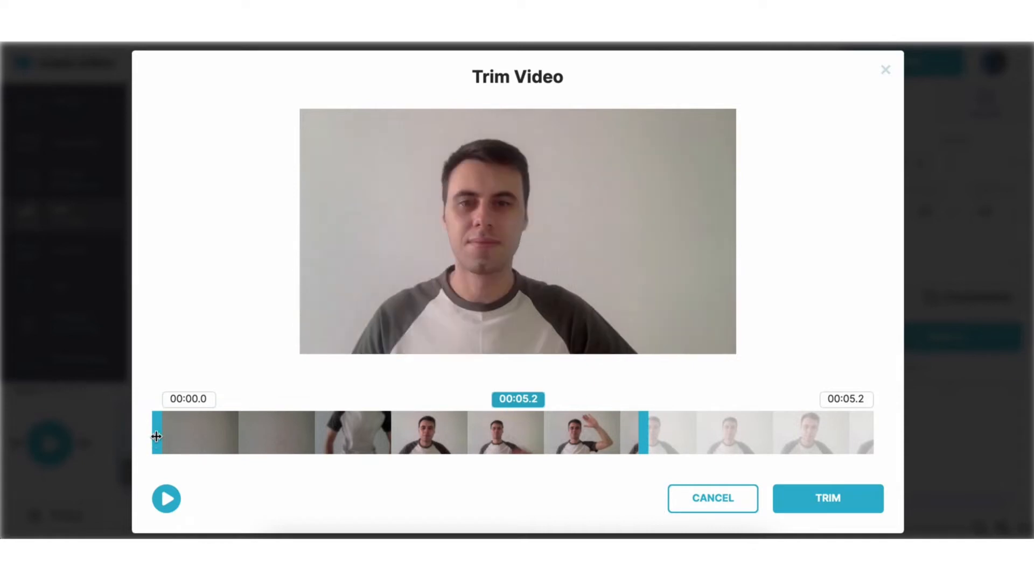
left_click_drag(156, 436, 456, 436)
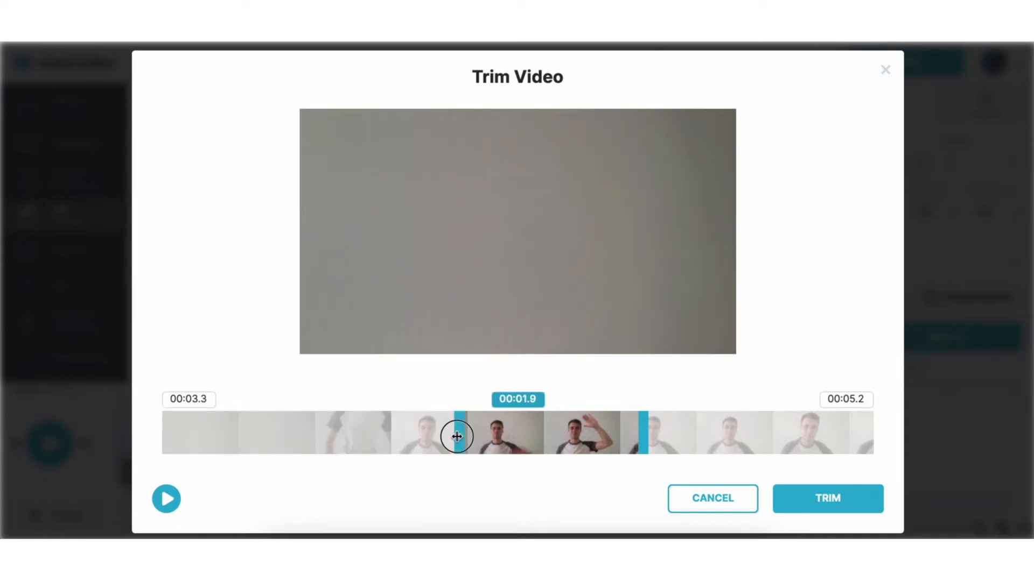
left_click_drag(456, 437, 468, 437)
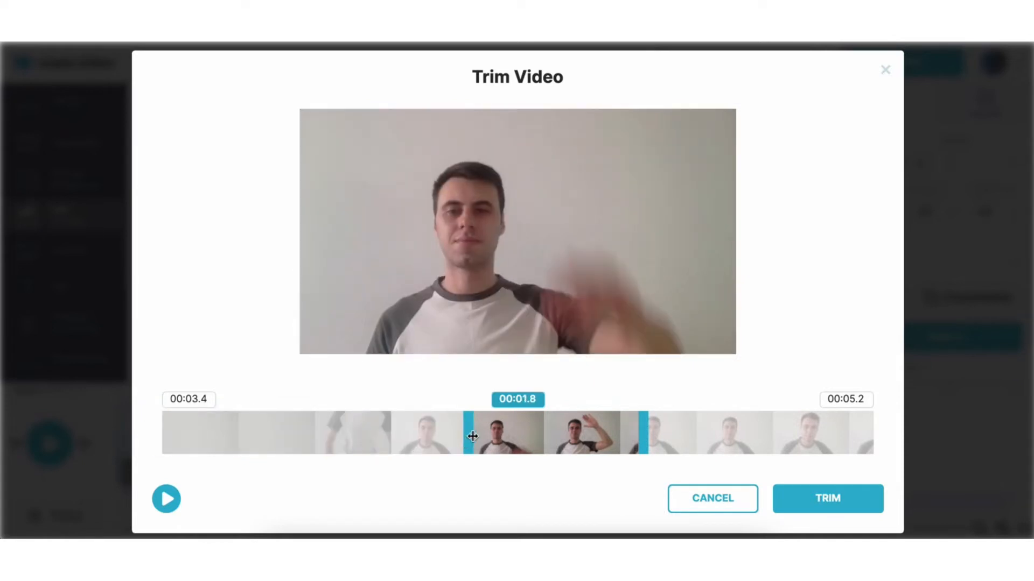
left_click_drag(463, 433, 445, 434)
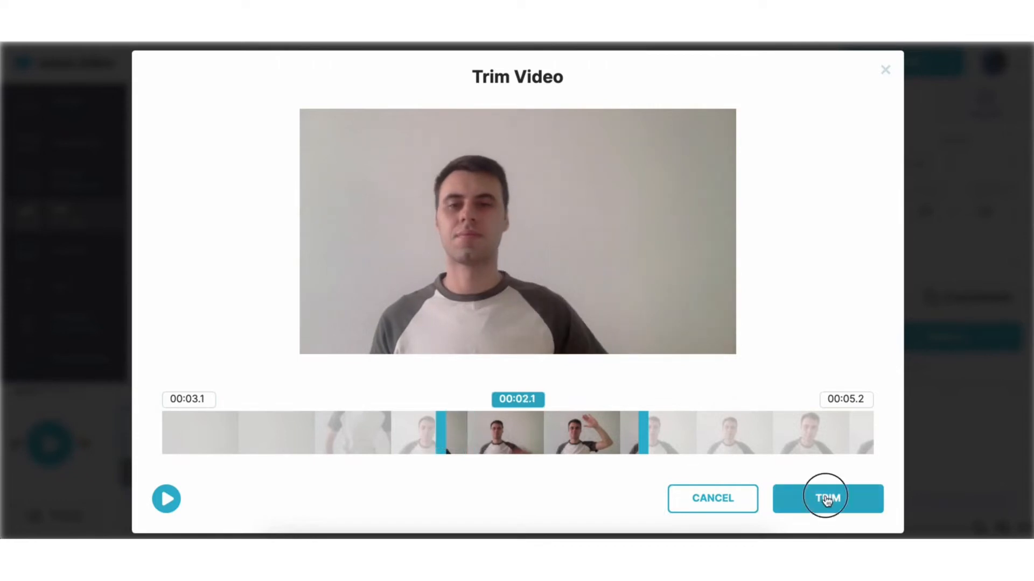
left_click(827, 498)
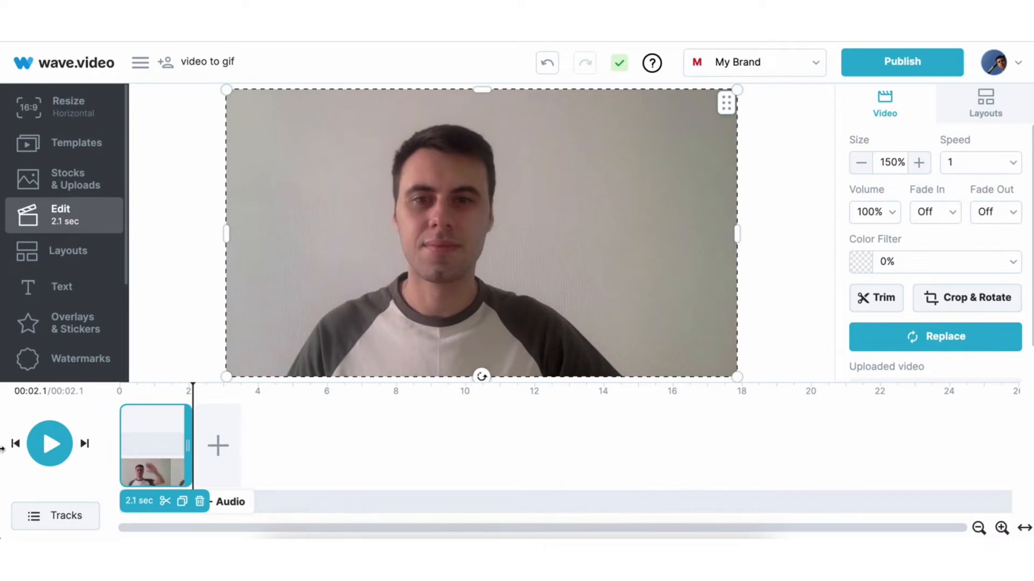
left_click(49, 444)
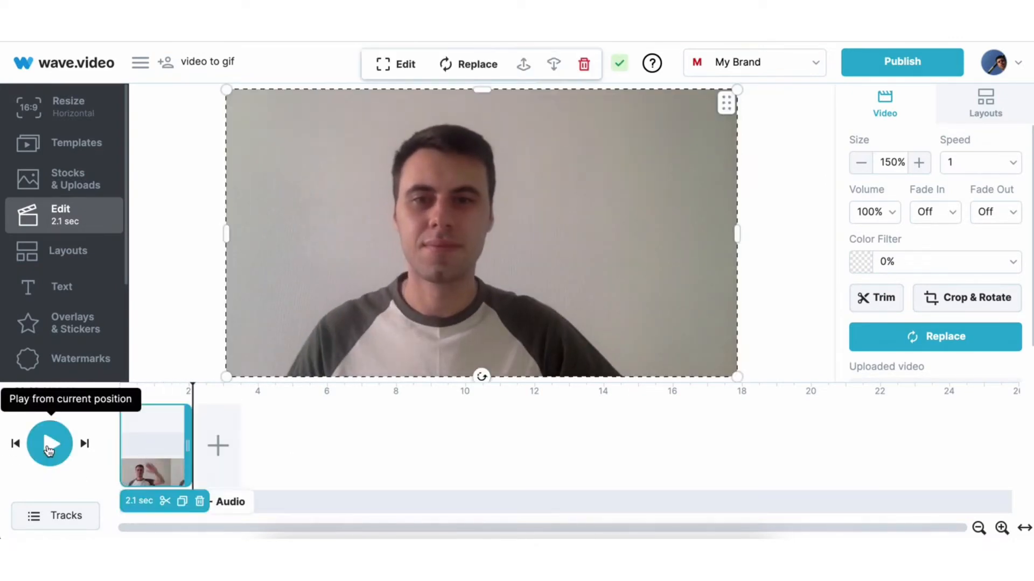
left_click(50, 444)
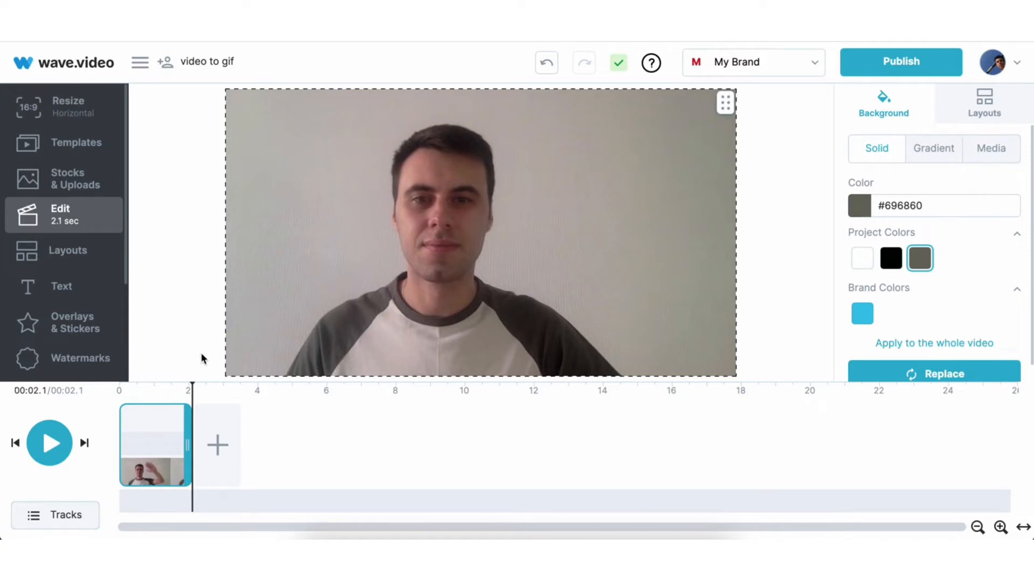
mouse_move(107, 190)
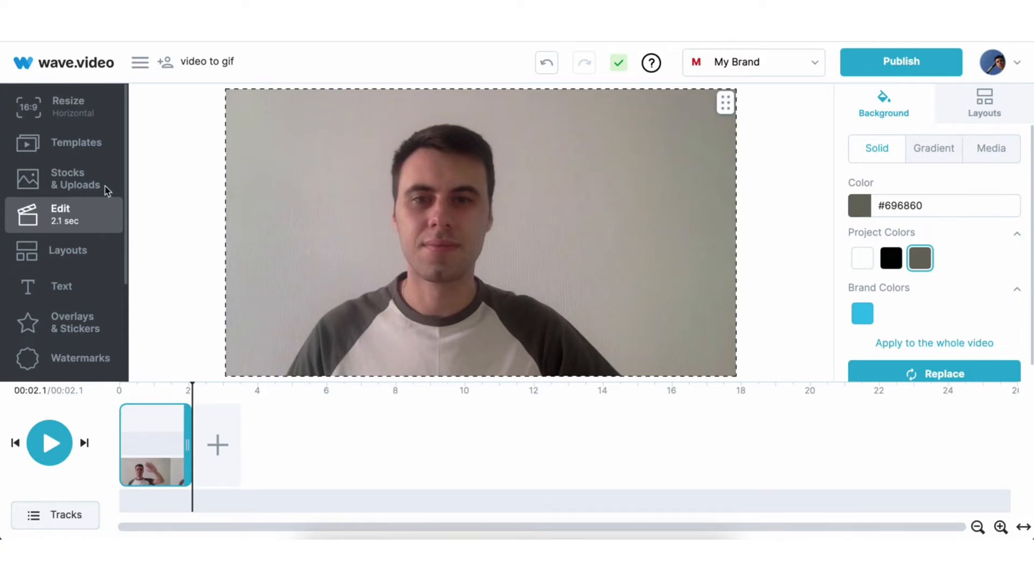
Step: Resize the project to Square (1:1) and select the video on the canvas
left_click(67, 106)
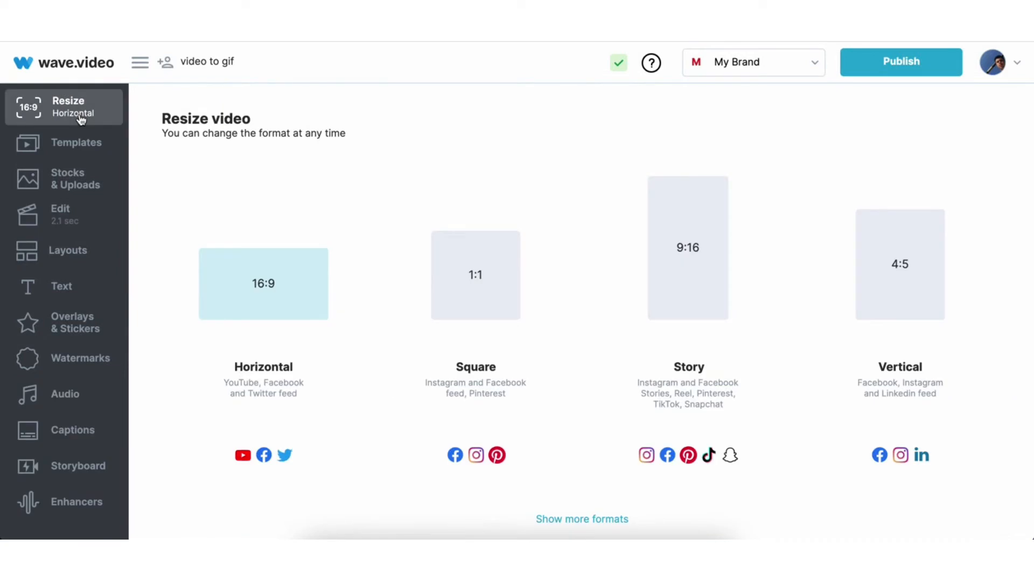
mouse_move(465, 269)
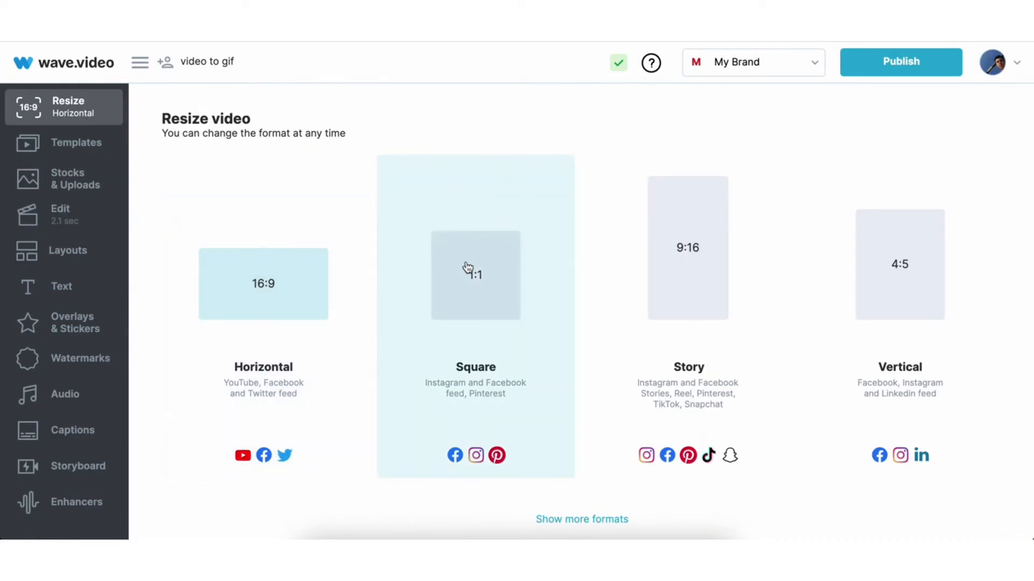
mouse_move(467, 276)
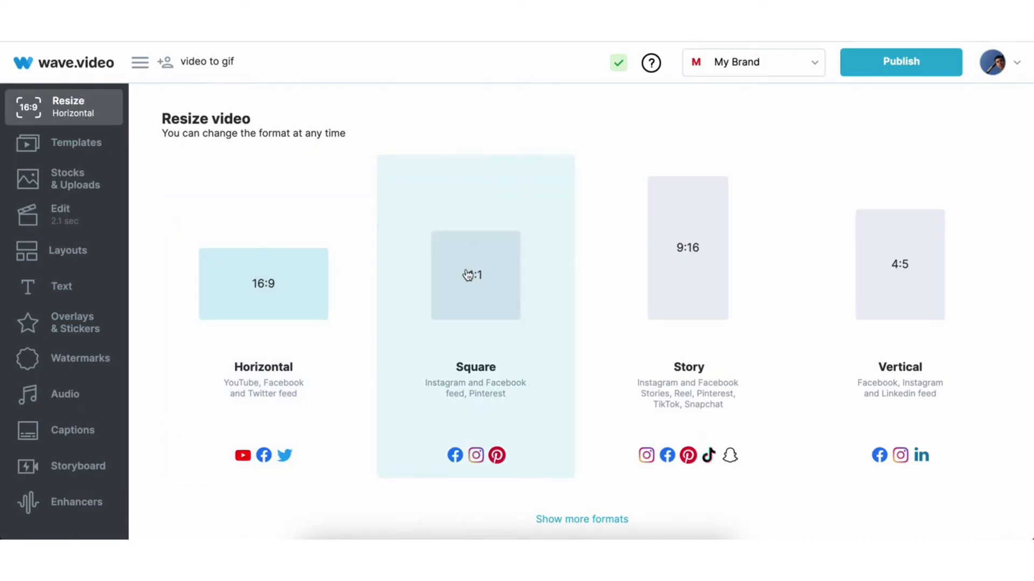
left_click(471, 276)
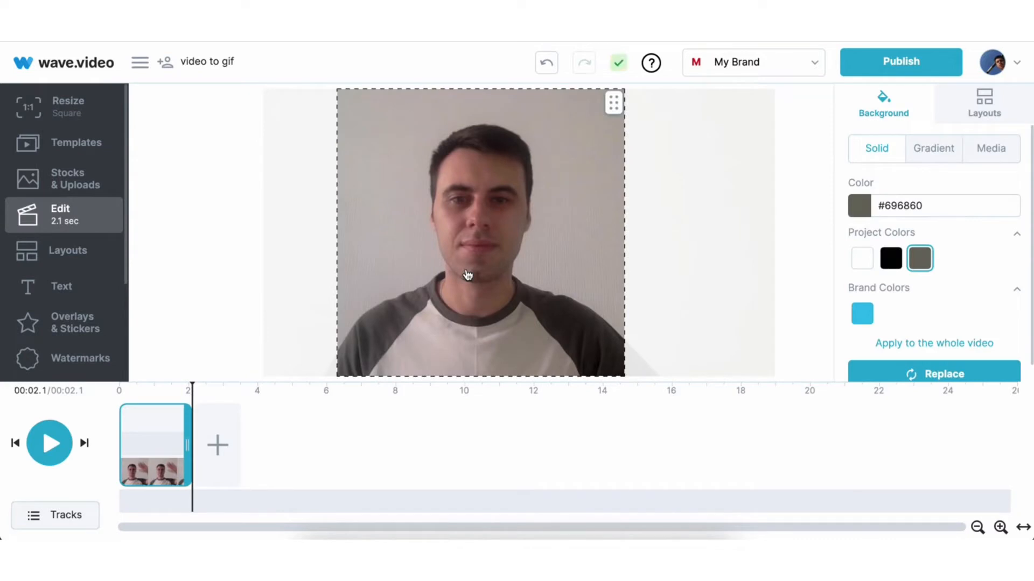
left_click(153, 446)
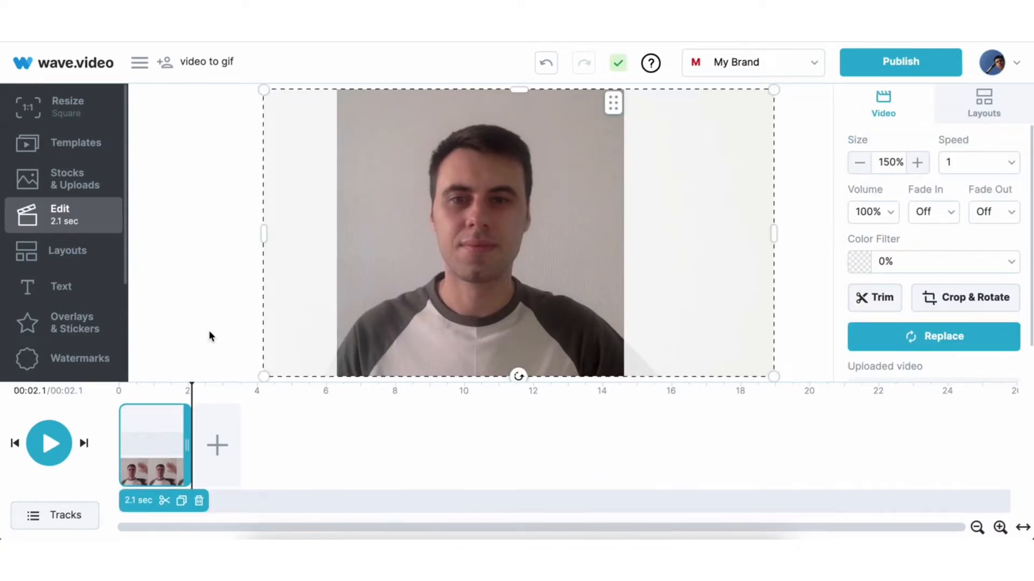
Step: Add a new text box to the clip reading 'Hello there!'
left_click(60, 286)
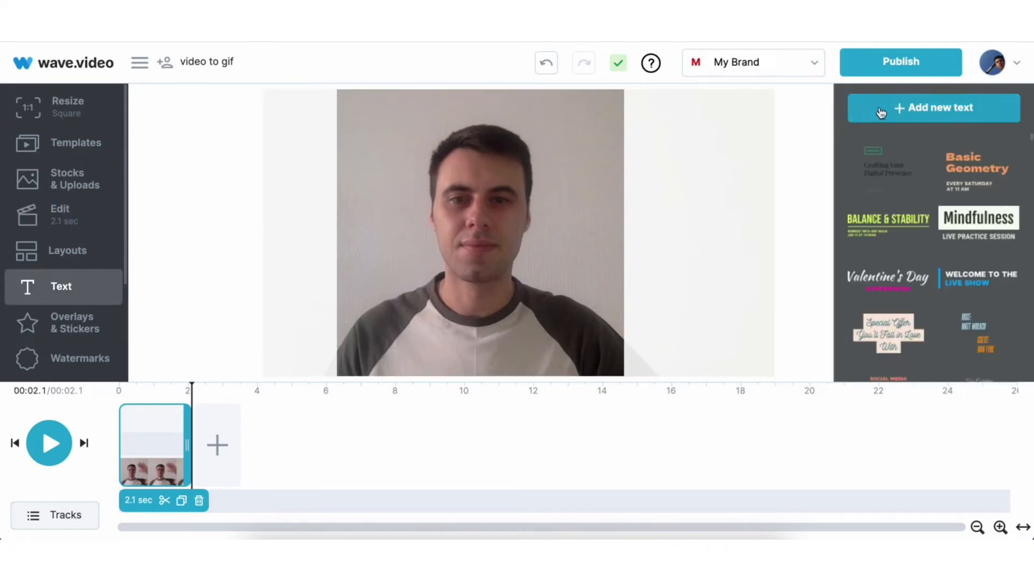
left_click(934, 107)
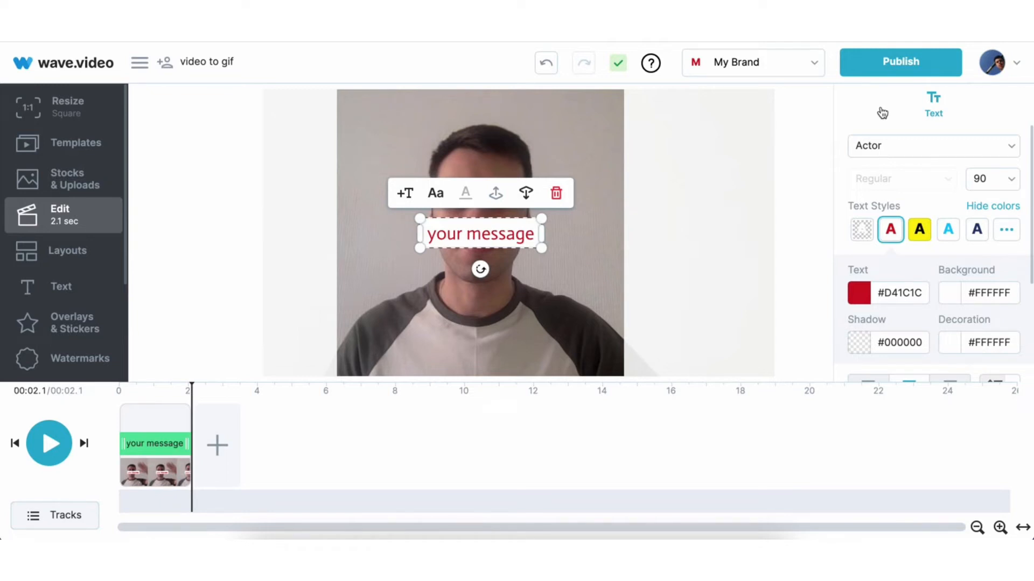
type("Hello there!")
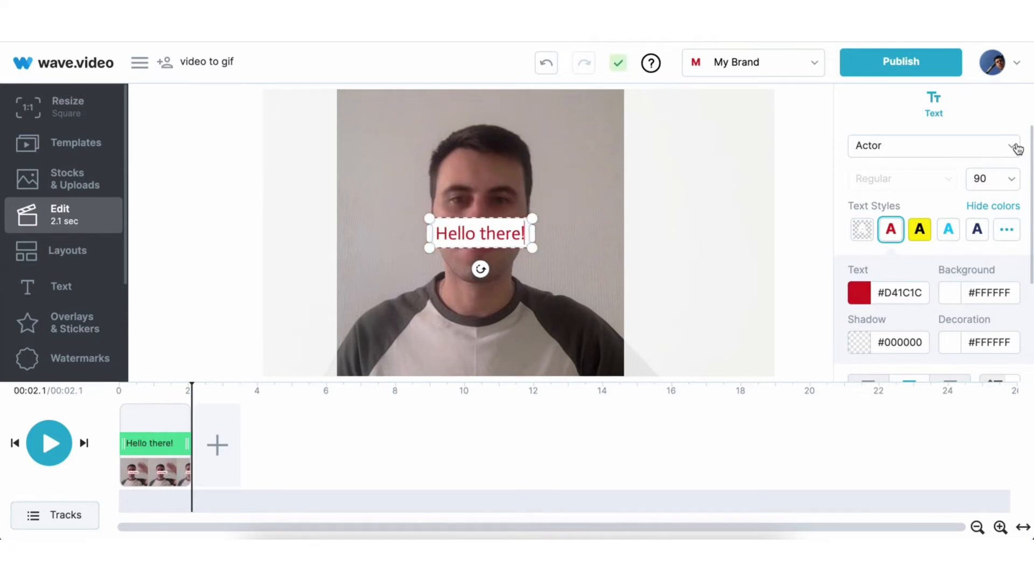
Step: Set the caption in the Alef font and change its colour to white #FFFFFF
left_click(933, 146)
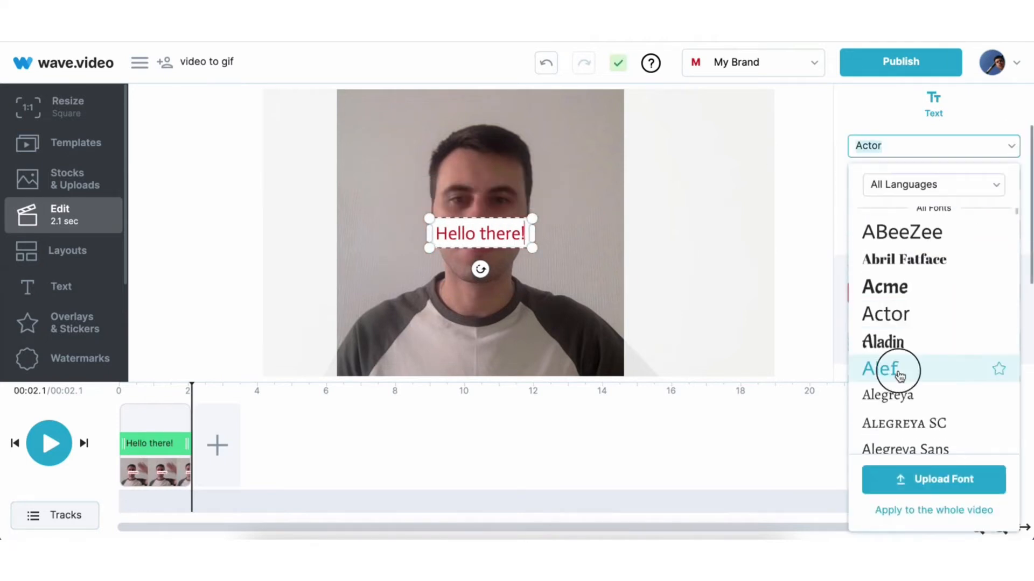
left_click(879, 370)
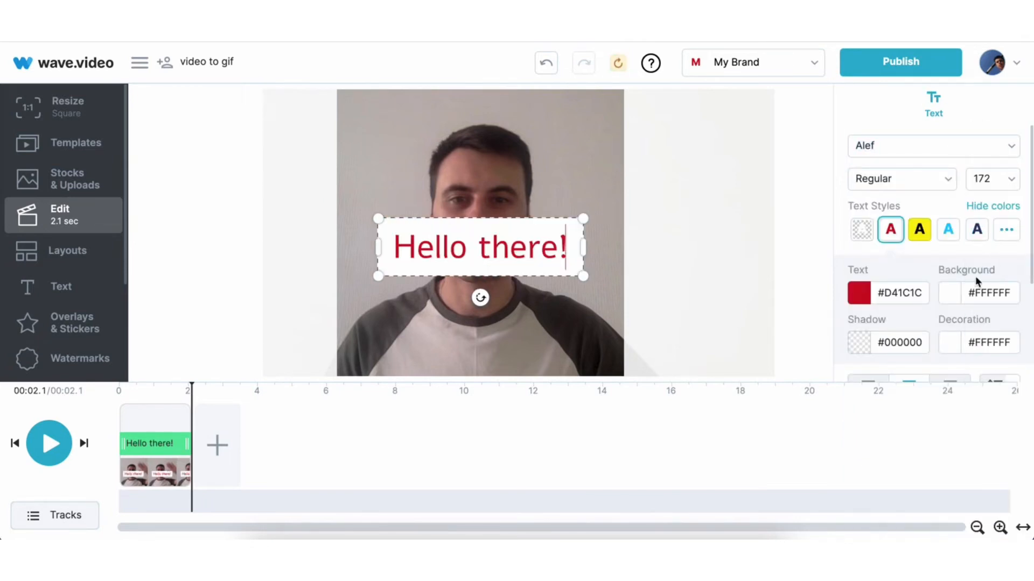
left_click(859, 293)
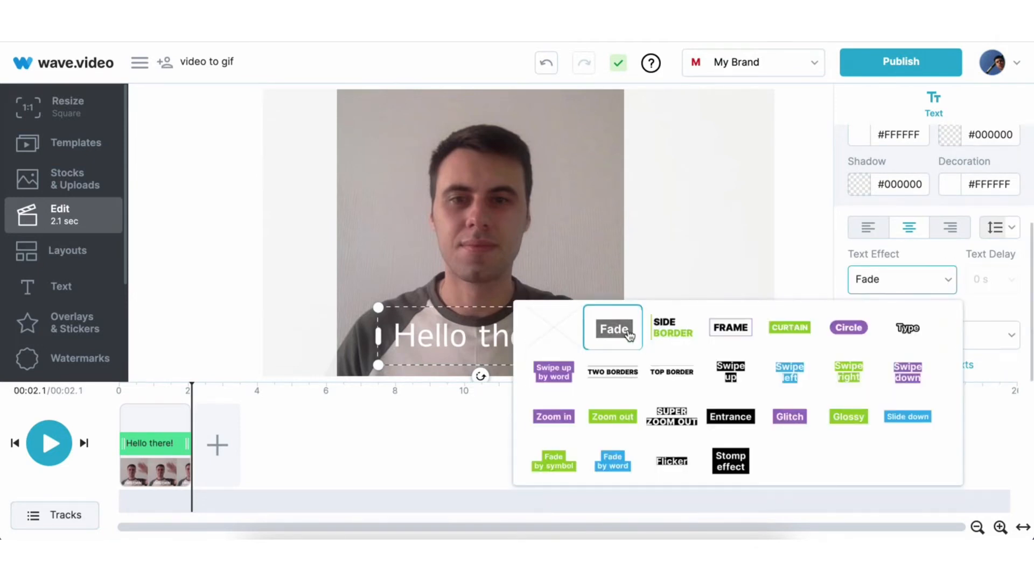
Step: Preview the Fade effect, then leave the caption with No text effect
left_click(672, 327)
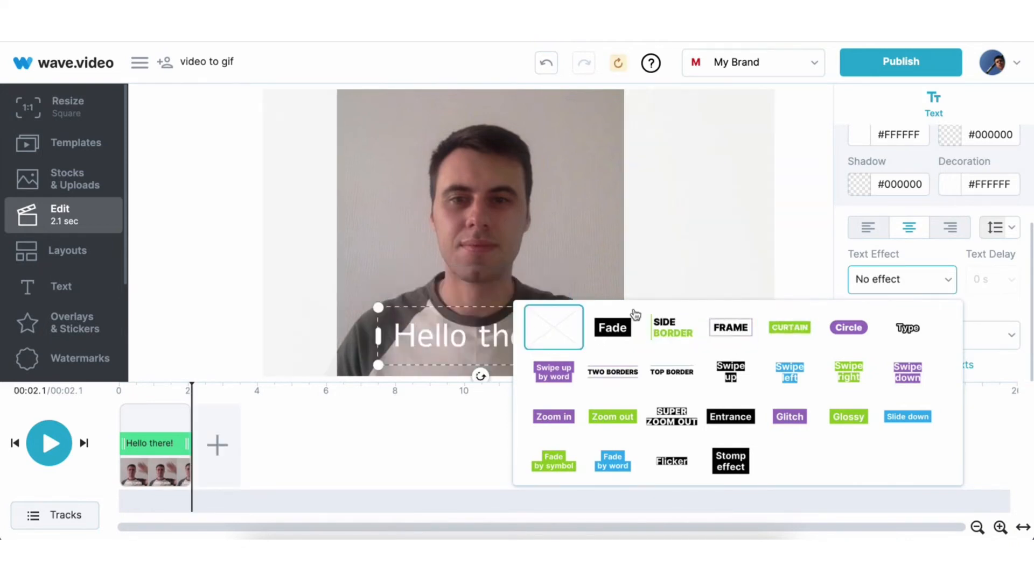
left_click(553, 327)
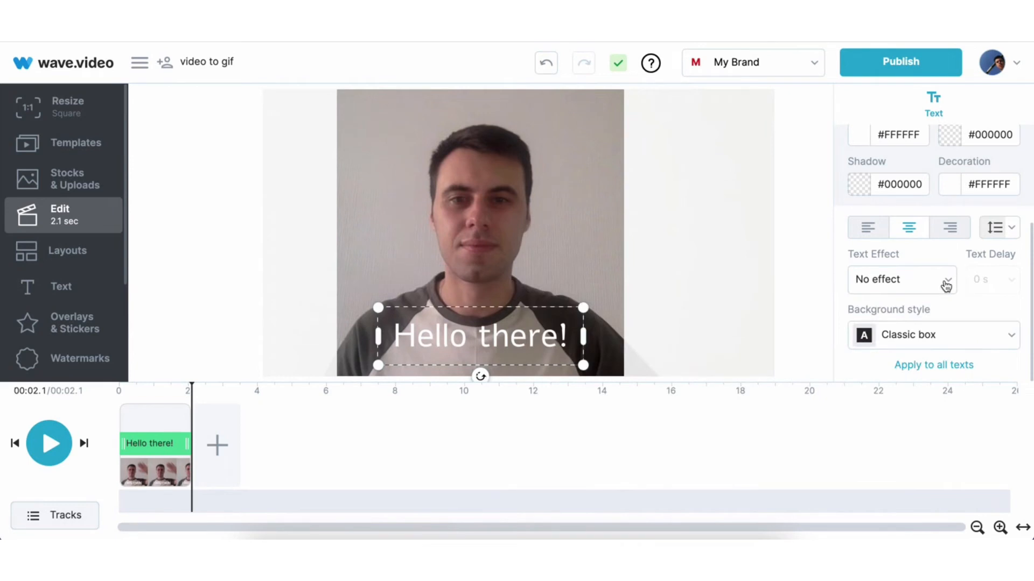
left_click(155, 443)
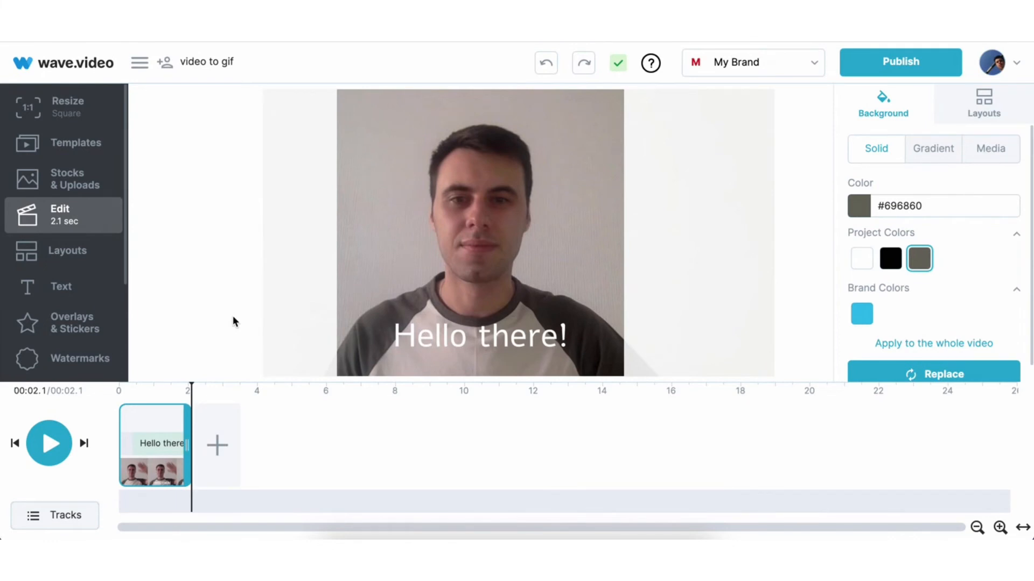
mouse_move(210, 321)
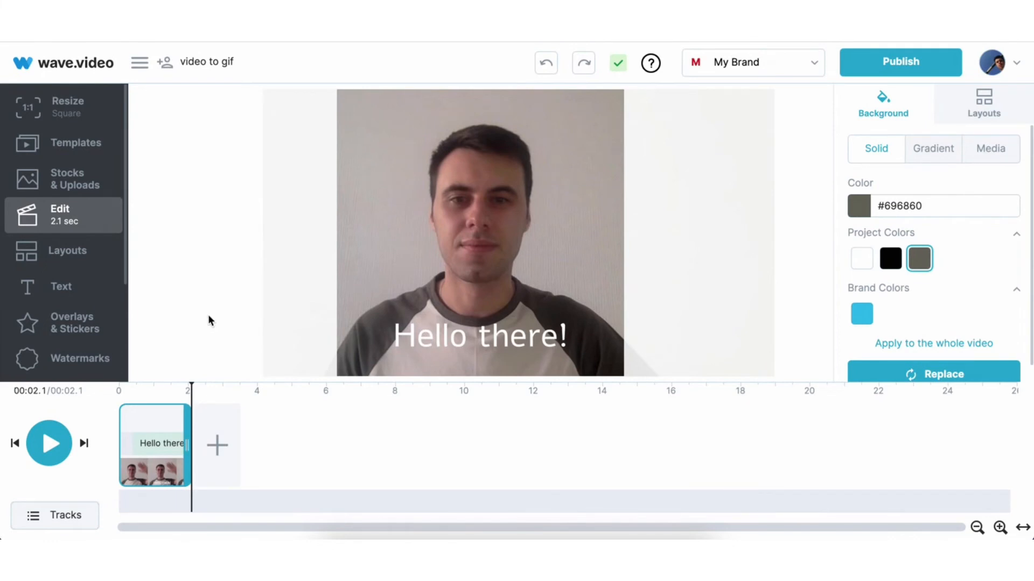
Step: Bring up Overlays & Stickers and scroll down to the Social Media stickers
left_click(71, 323)
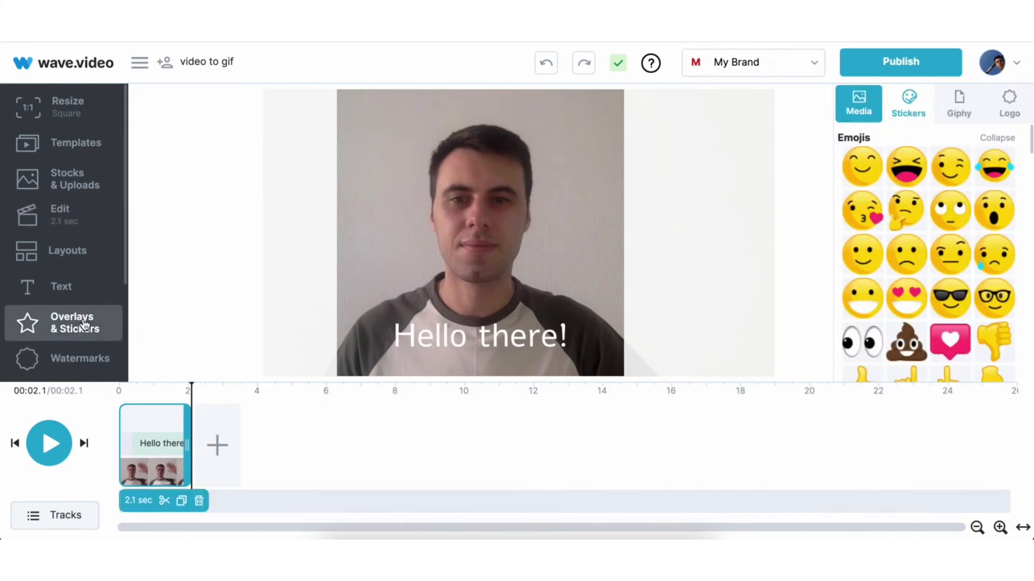
mouse_move(784, 185)
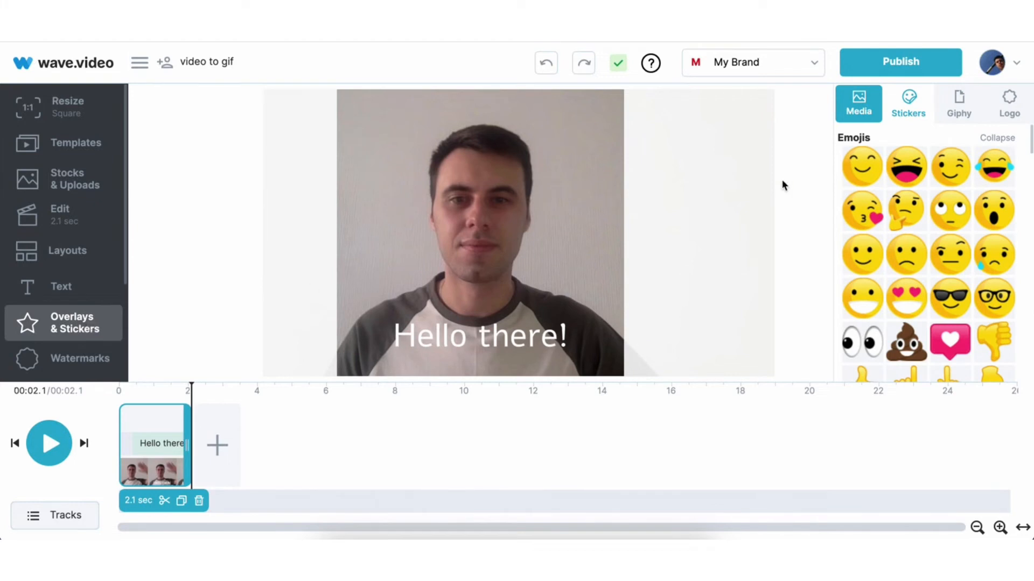
scroll("down", 3)
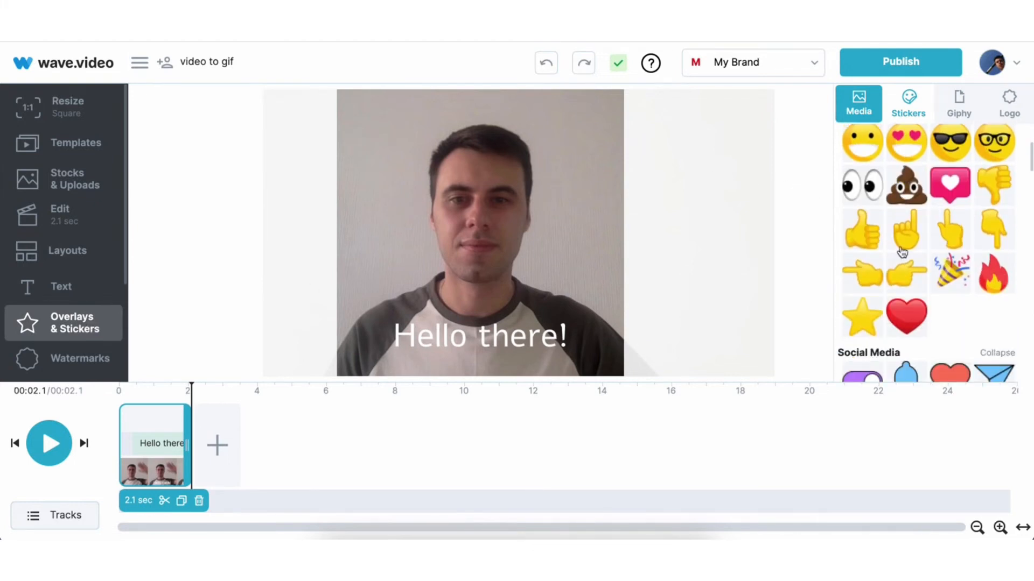
scroll("down", 3)
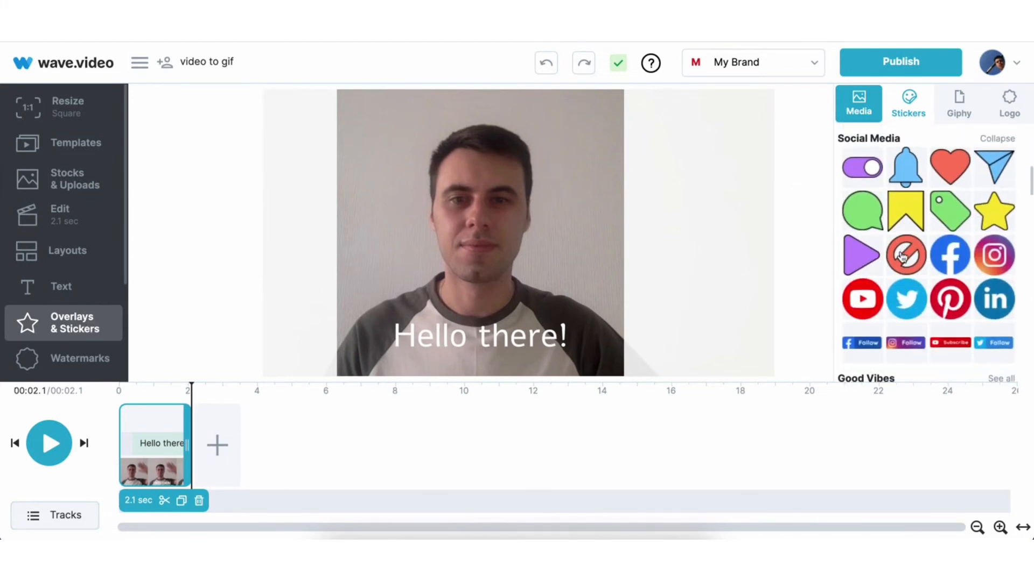
Step: Add the red heart sticker beside the caption's end and give it a Pulse accent animation
left_click(950, 167)
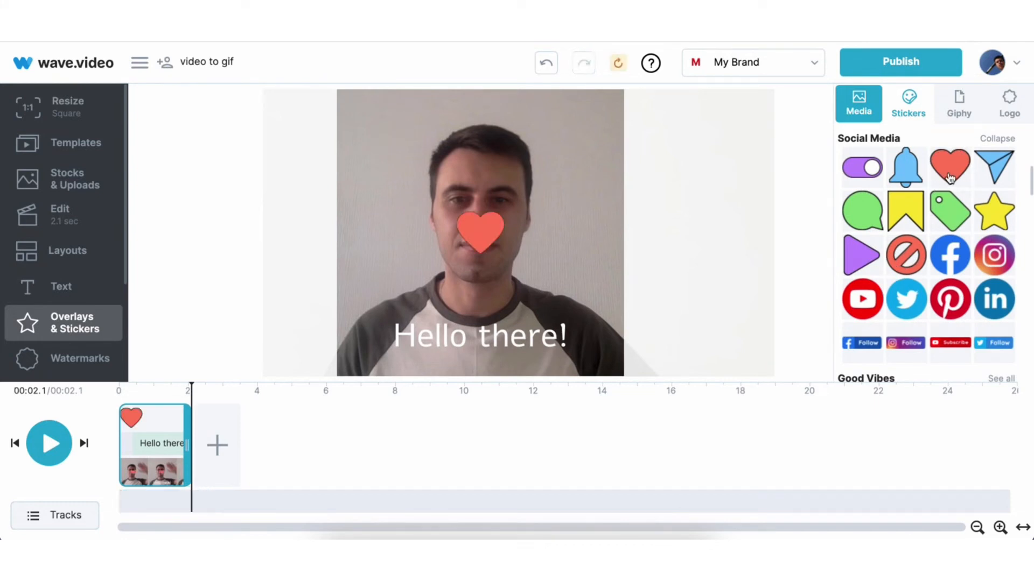
left_click(478, 237)
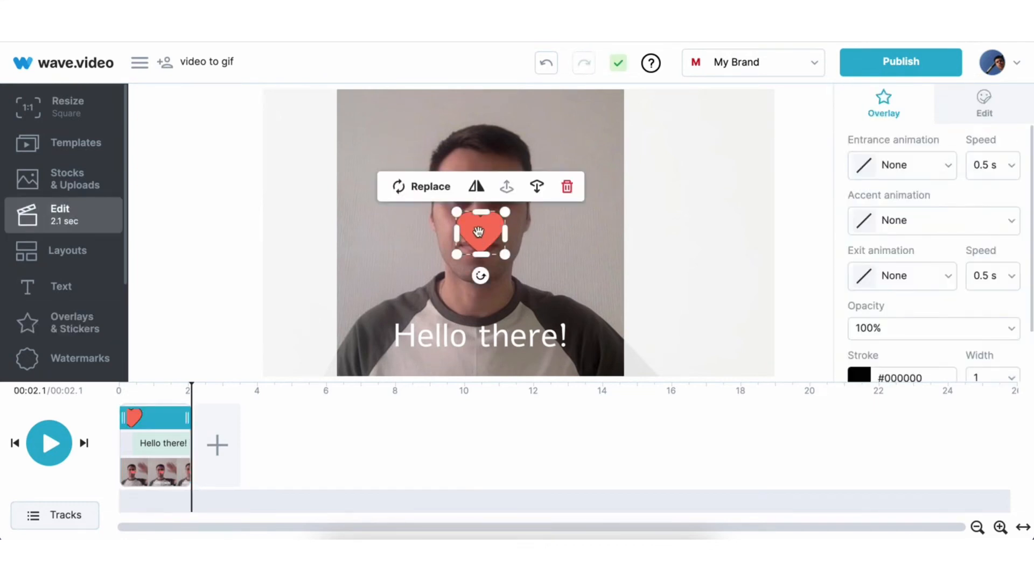
left_click_drag(480, 233, 588, 336)
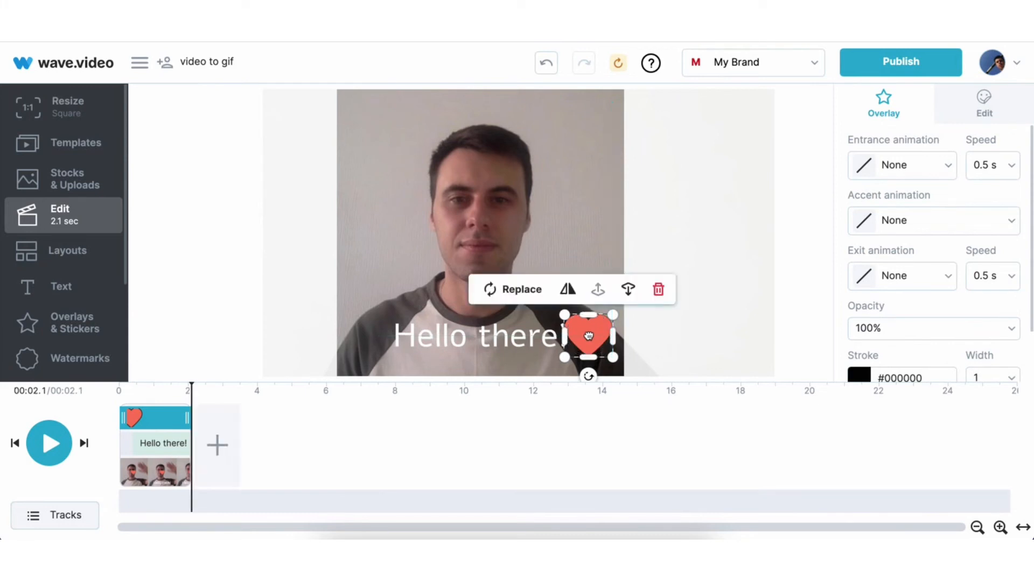
left_click(934, 220)
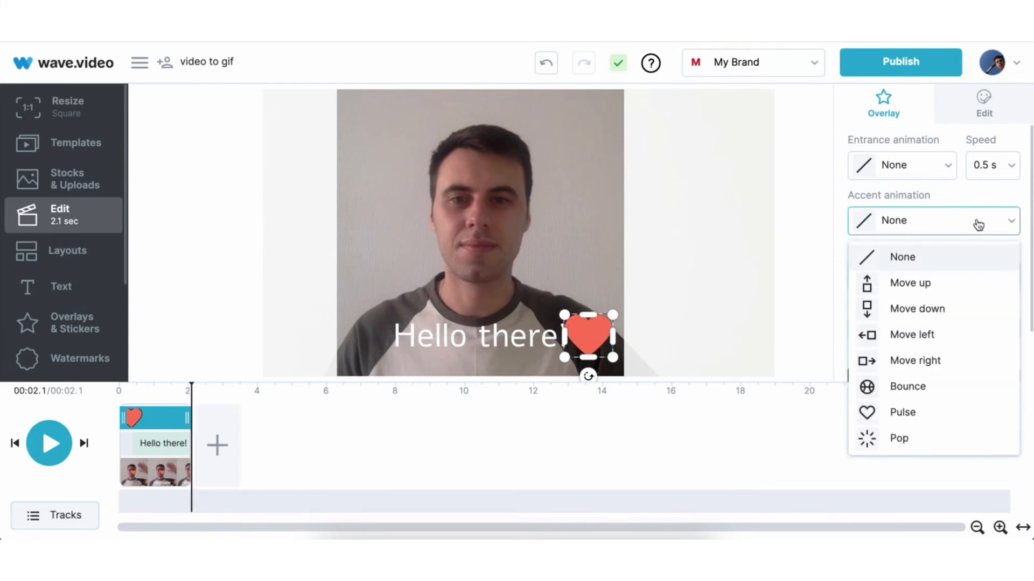
left_click(903, 412)
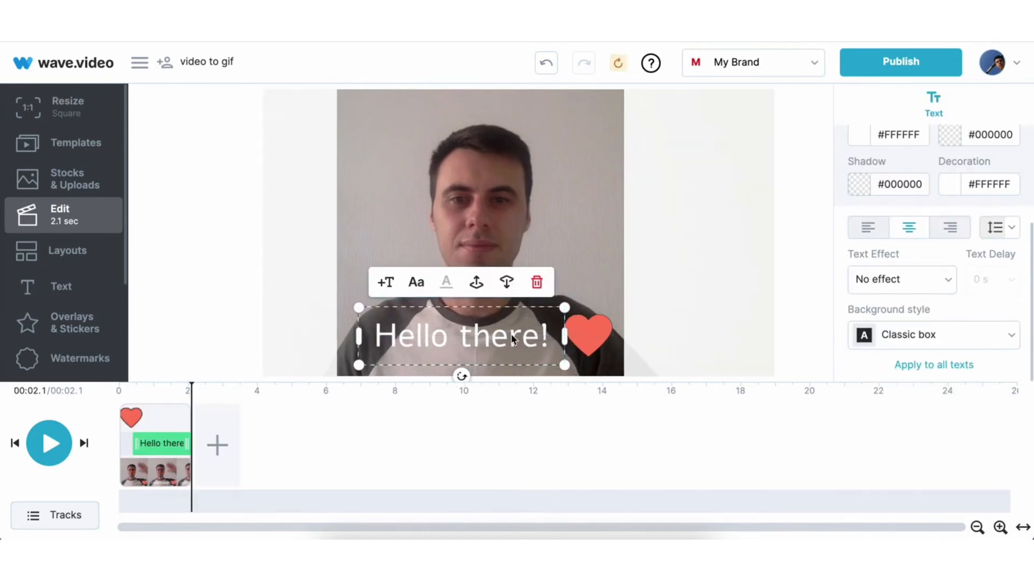
Step: Jump back to the start and play the clip to preview the pulsing heart
left_click(590, 334)
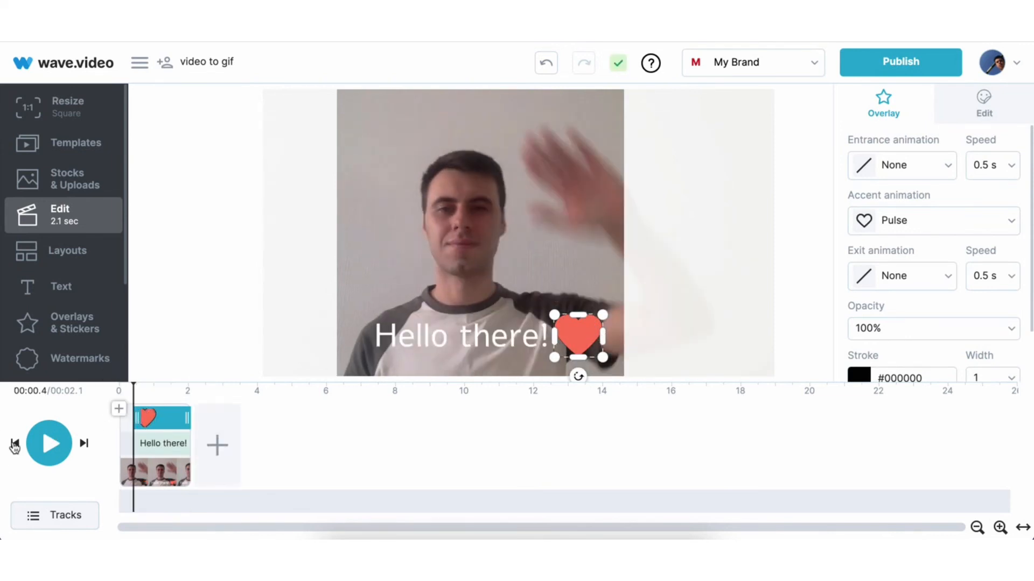
left_click(49, 444)
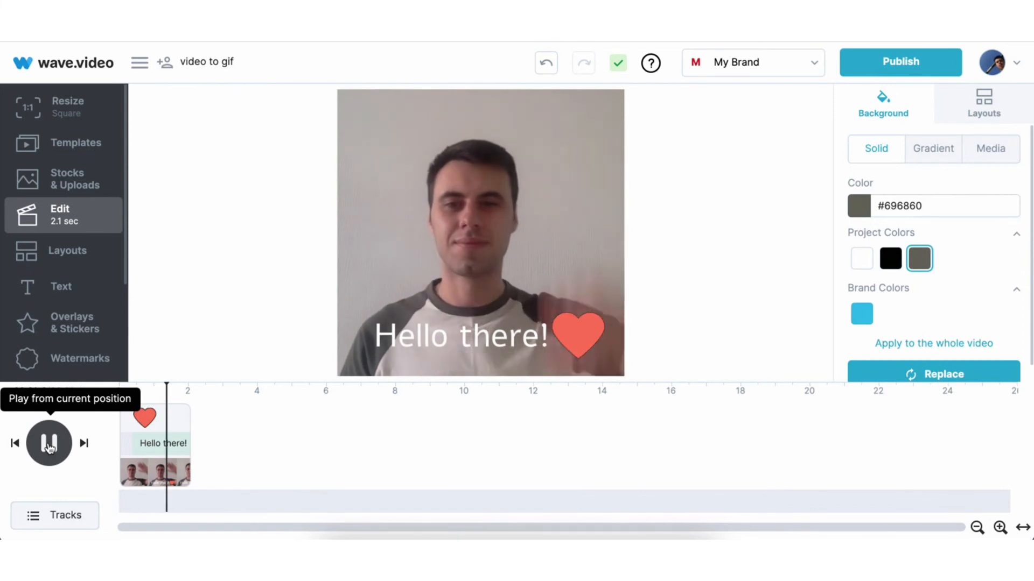
left_click(48, 444)
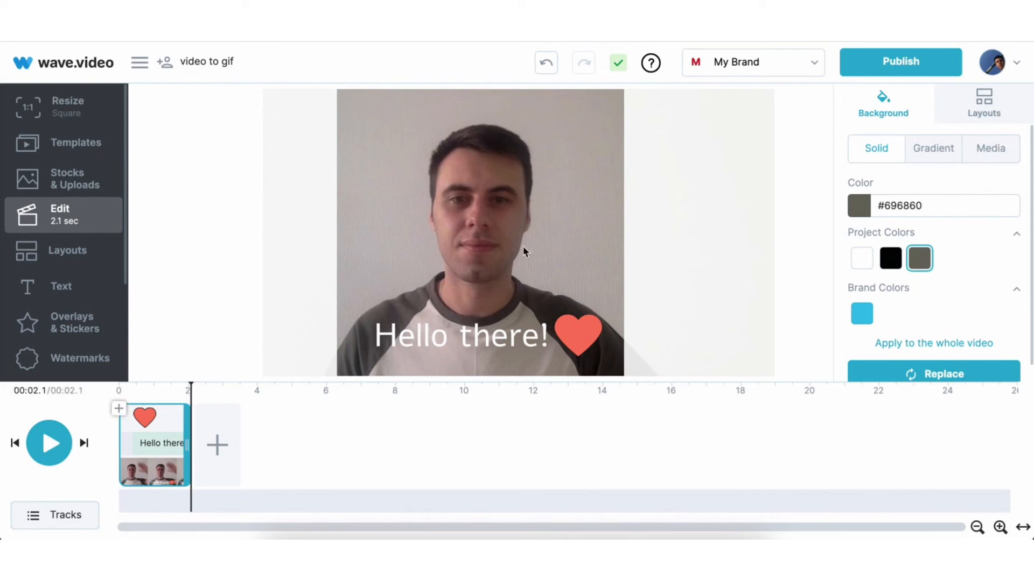
Step: Choose GIF from the Publish options, showing 0:00–0:02.10 at 720×720, 24 FPS
left_click(900, 62)
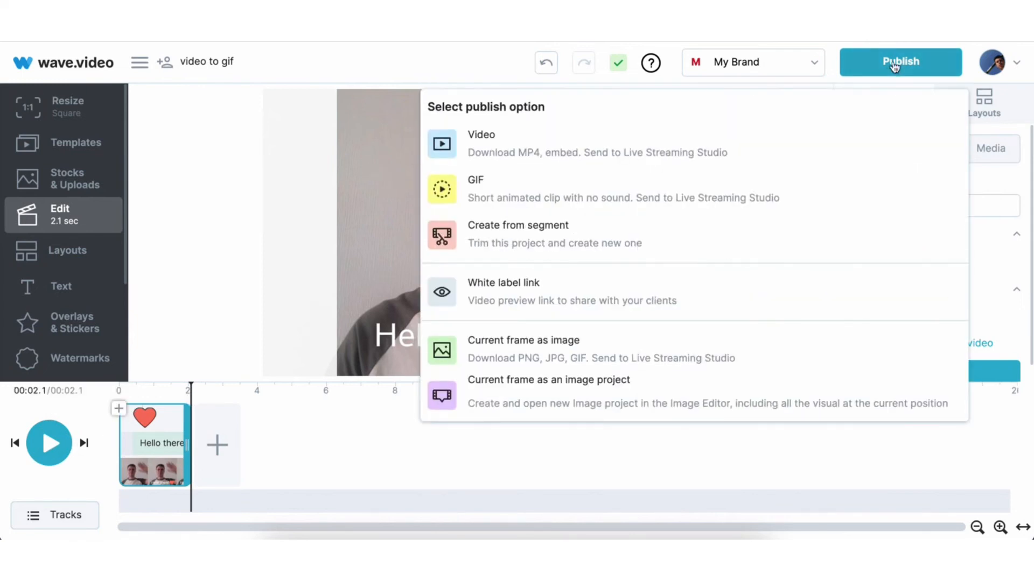
left_click(476, 180)
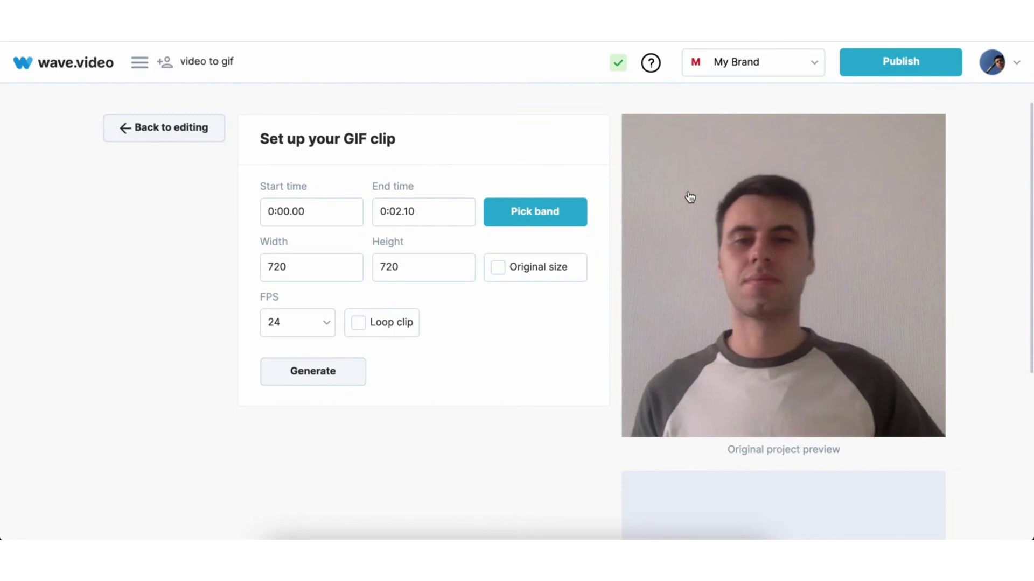
mouse_move(278, 385)
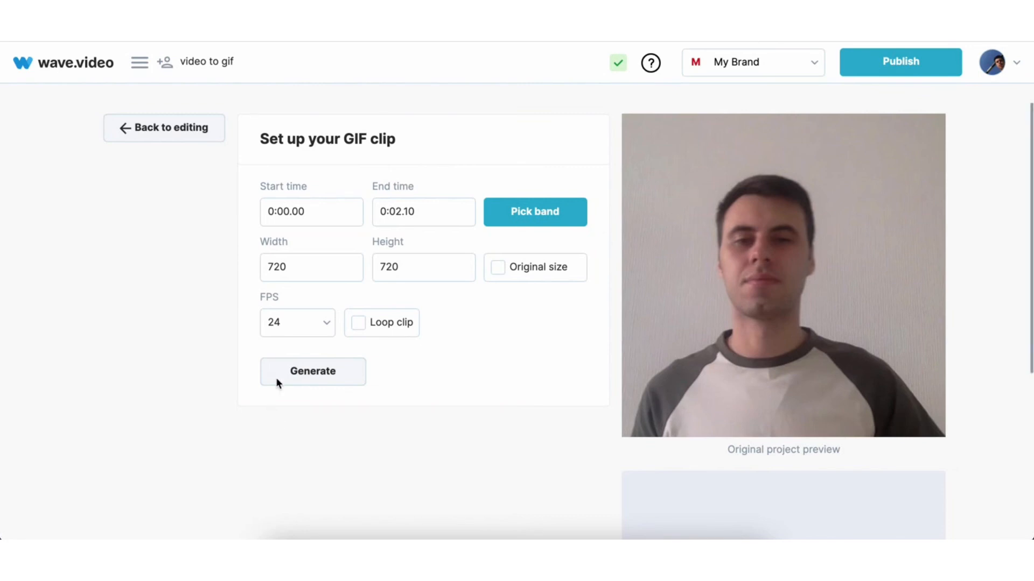
left_click(324, 323)
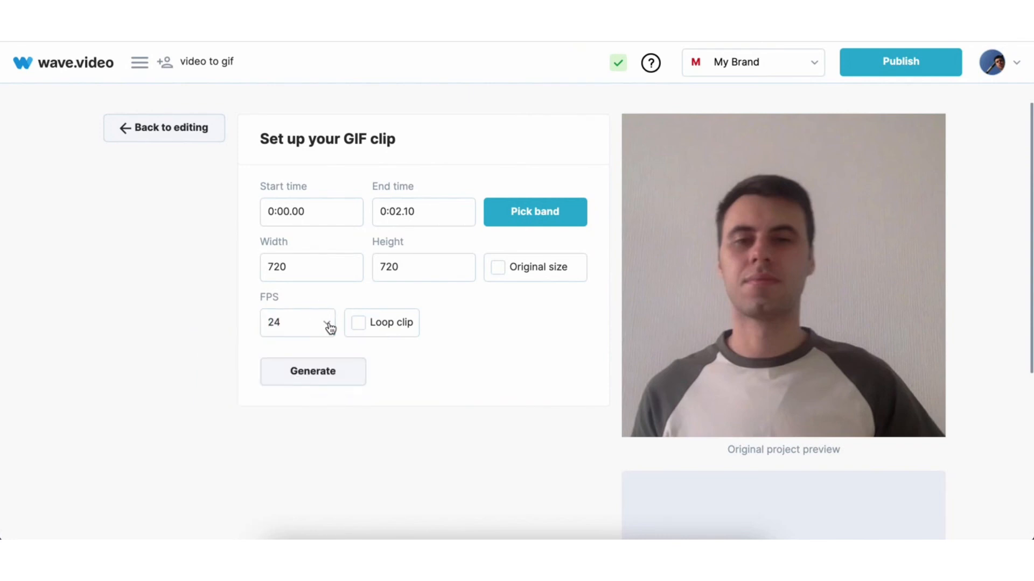
Step: Generate the 720×720 GIF and bring its 12MB preview with download option into view
left_click(312, 371)
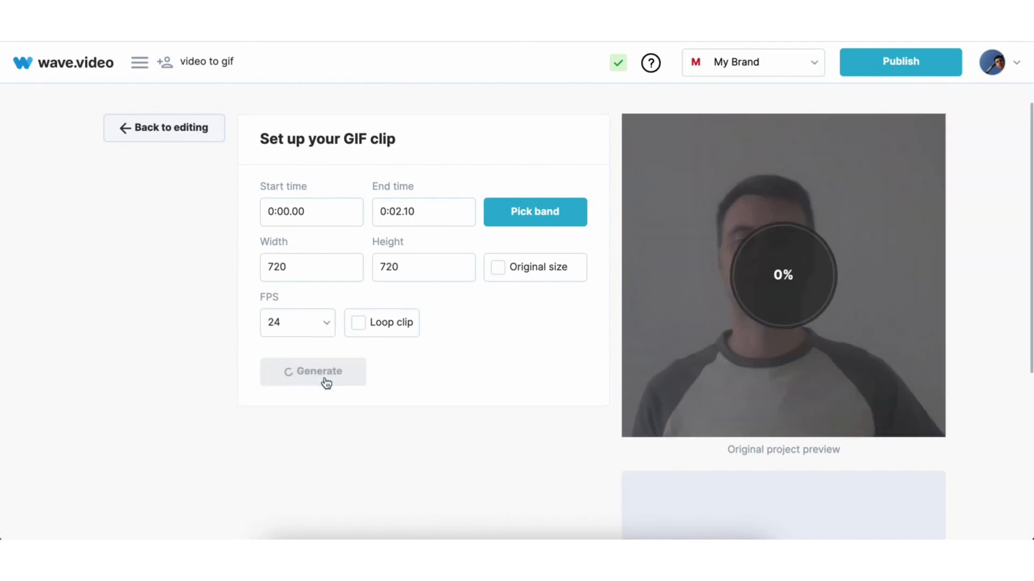
left_click(321, 372)
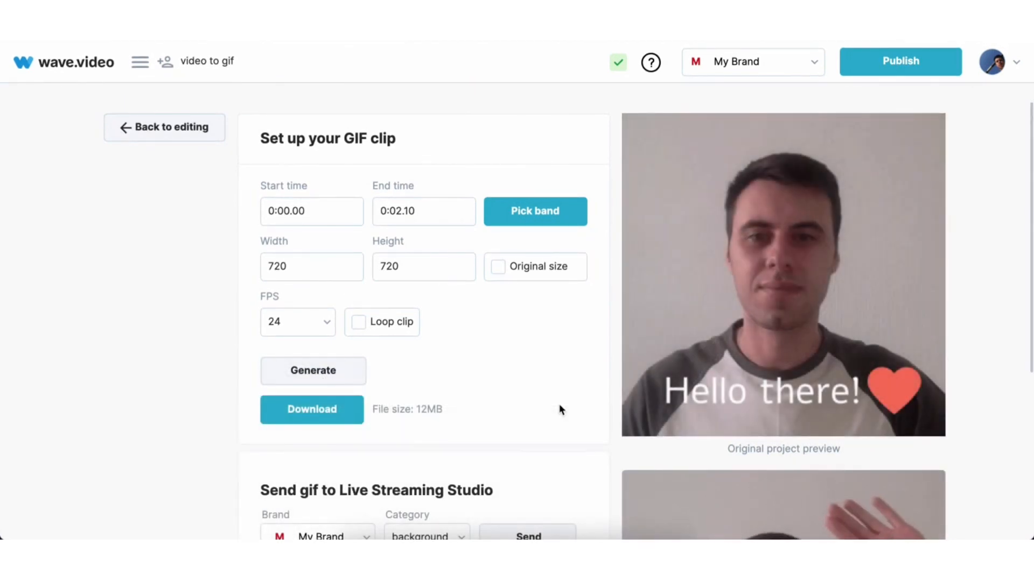
scroll("down", 3)
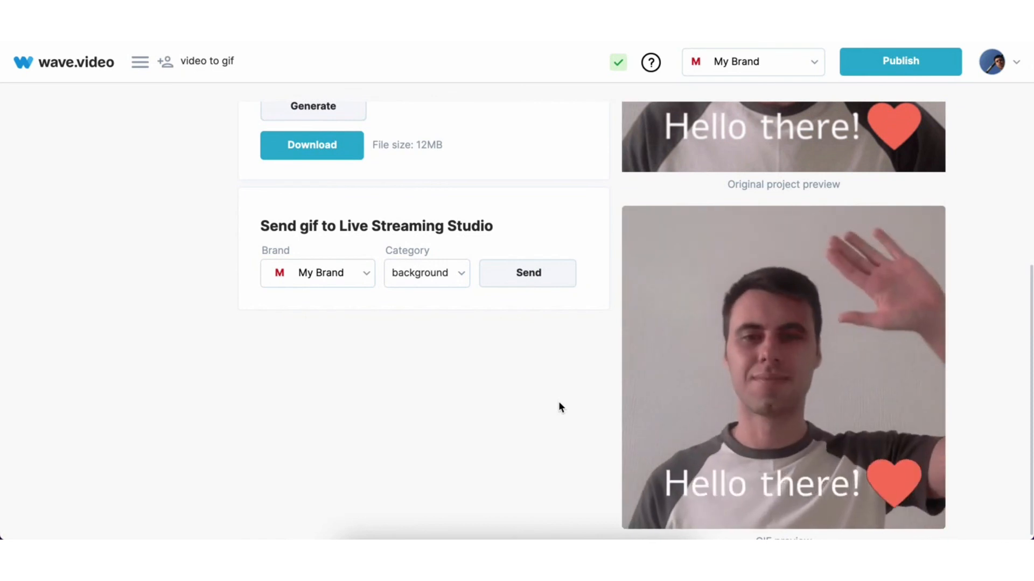
Step: Download the 12MB GIF, saved as 'video to gif (1).gif'
left_click(311, 145)
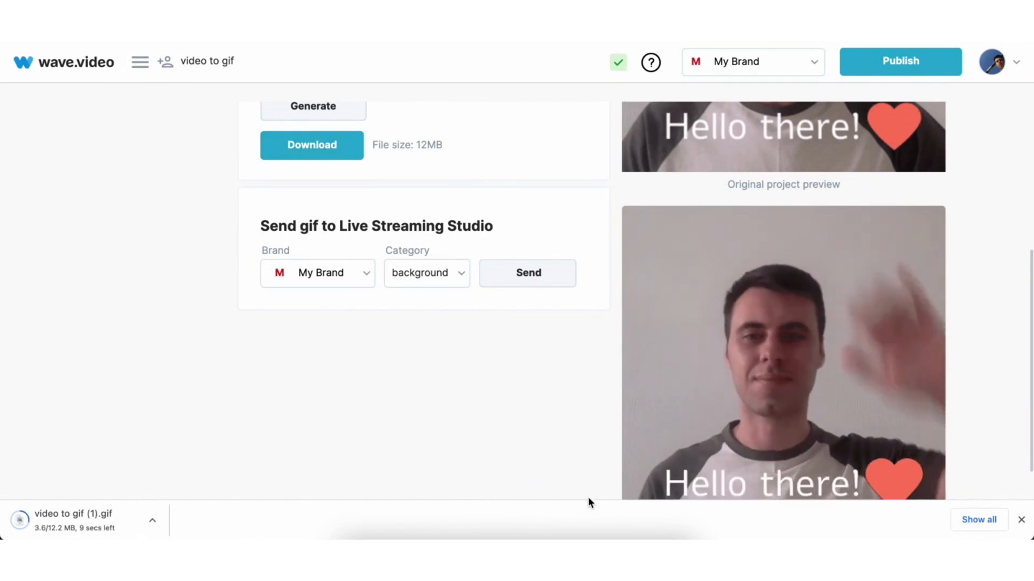
scroll("up", 3)
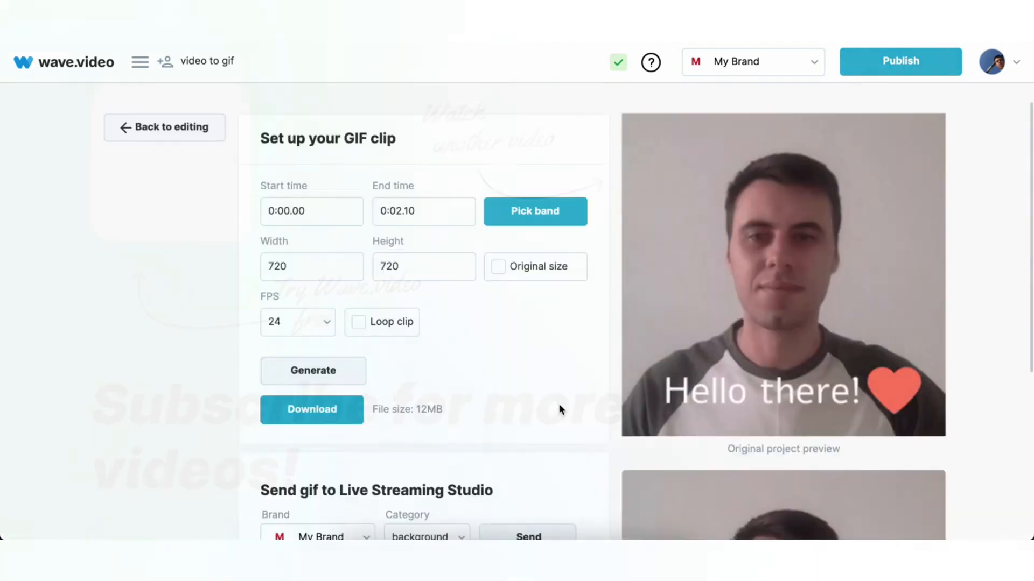